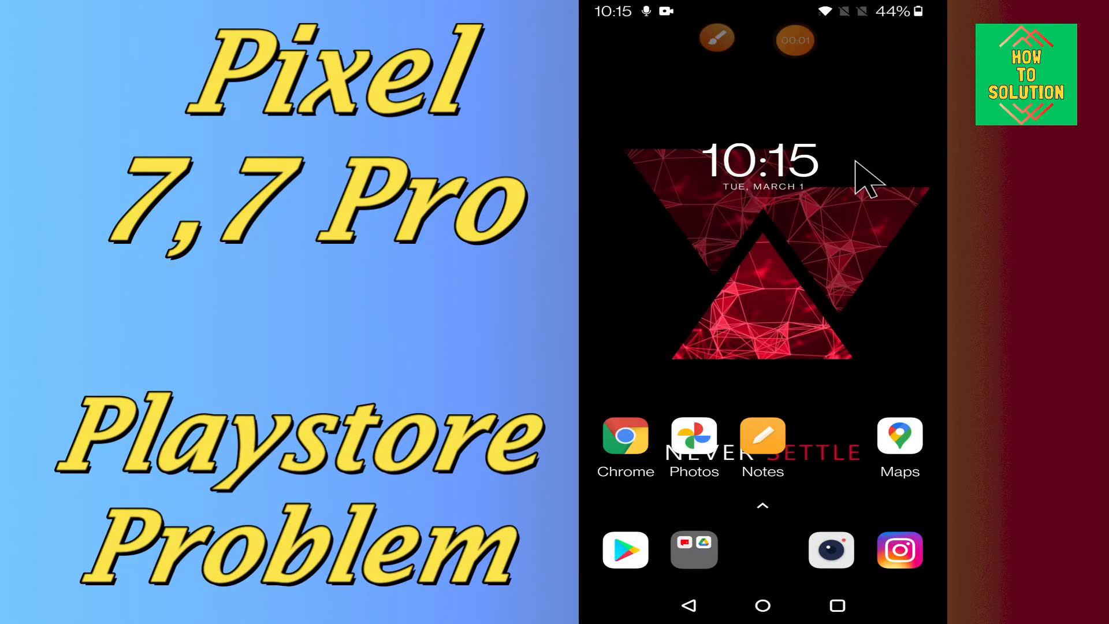
scroll("left", 3)
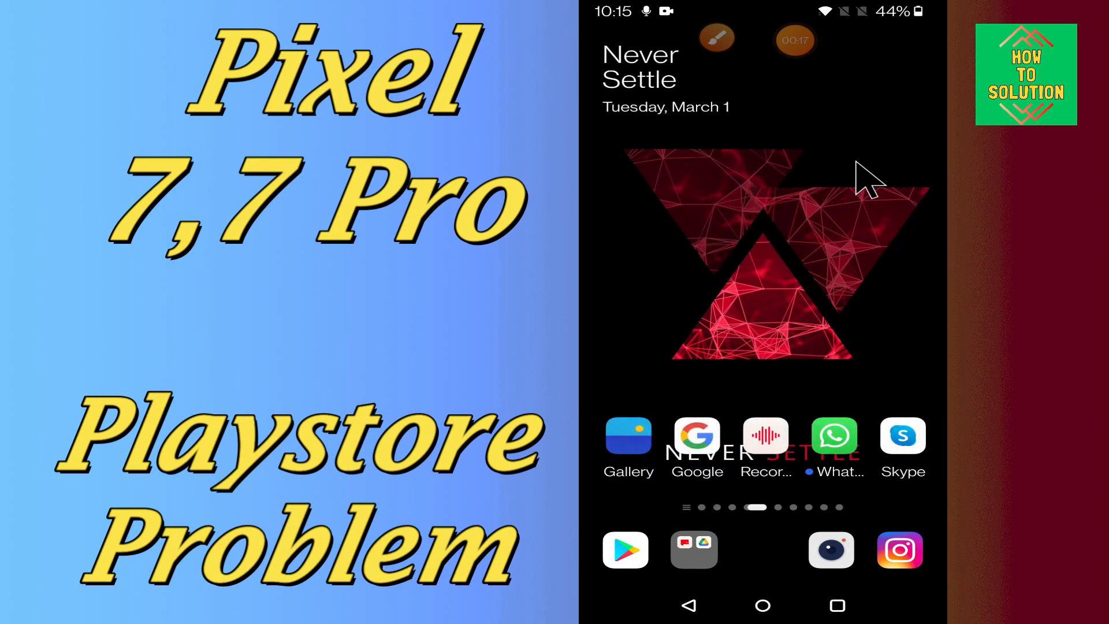
scroll("left", 3)
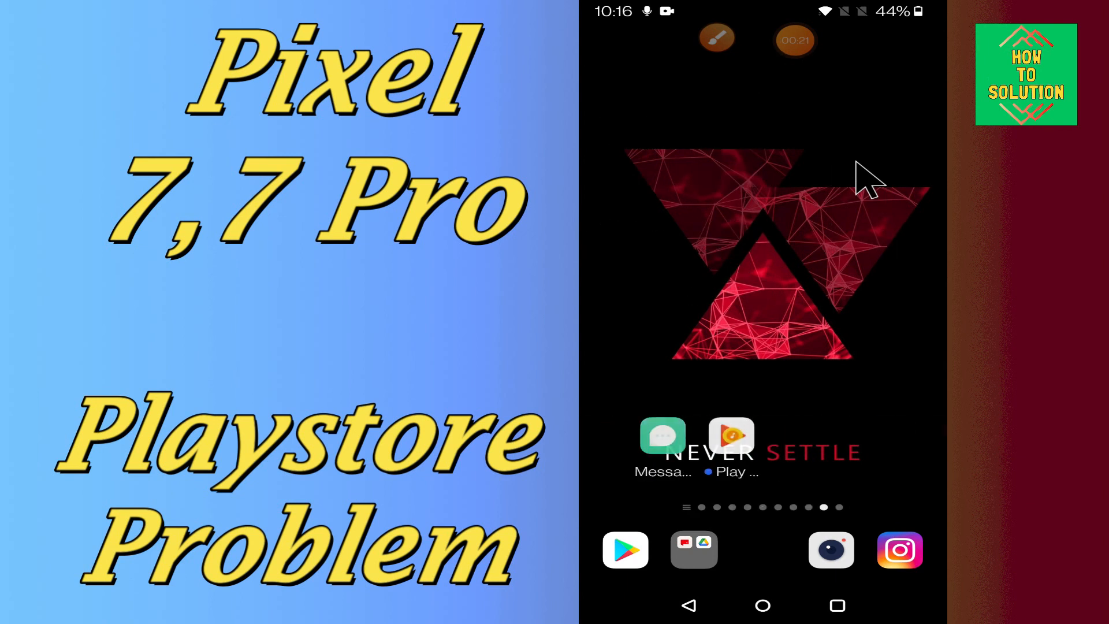
scroll("left", 3)
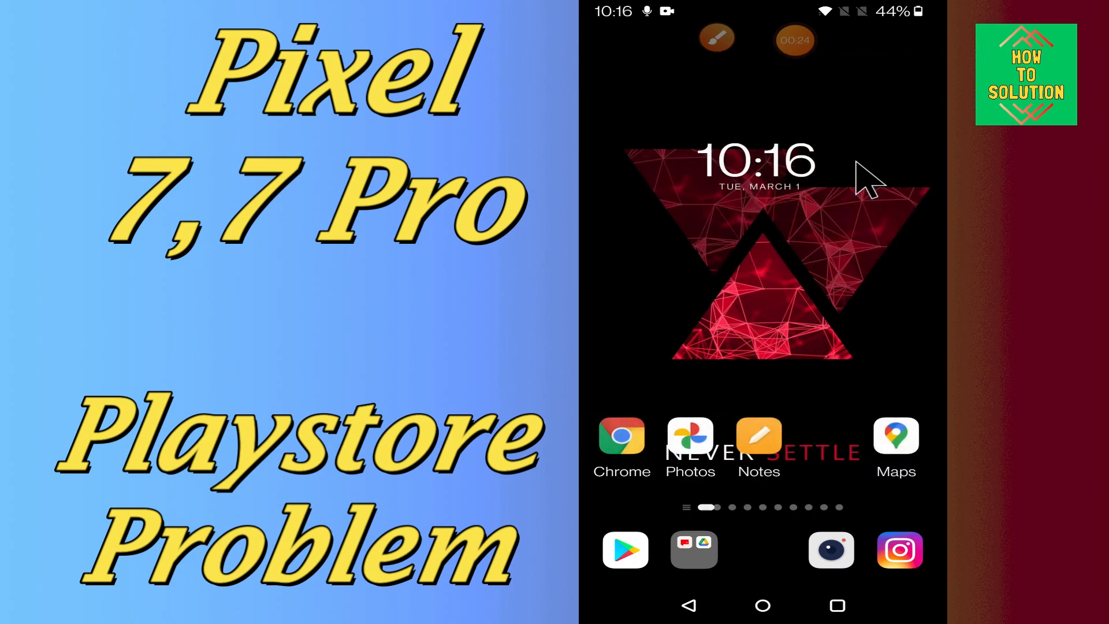
scroll("left", 3)
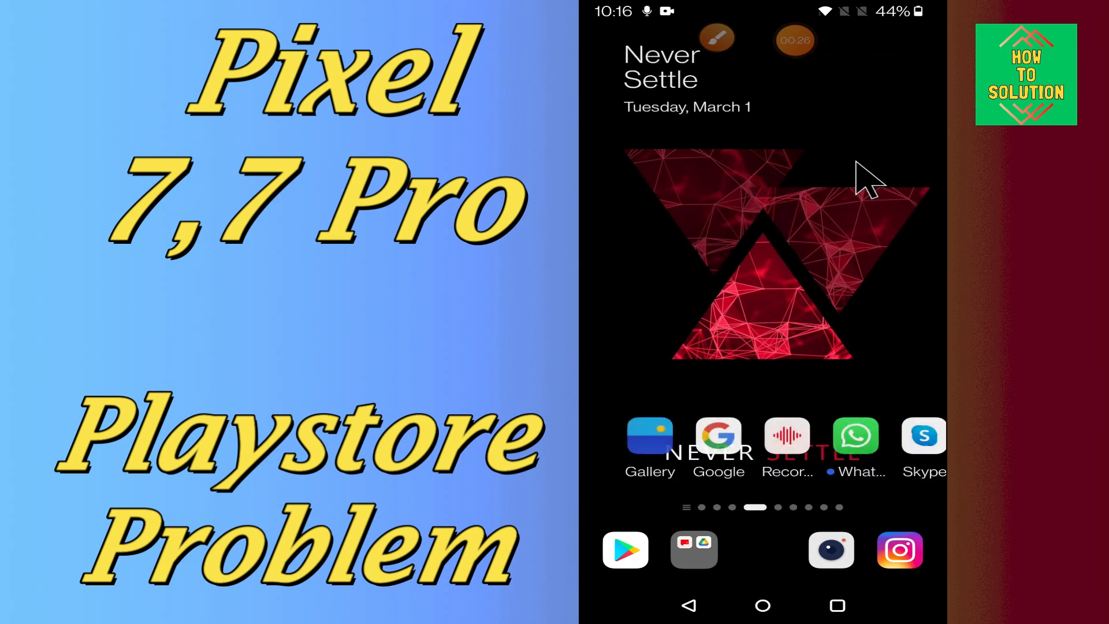